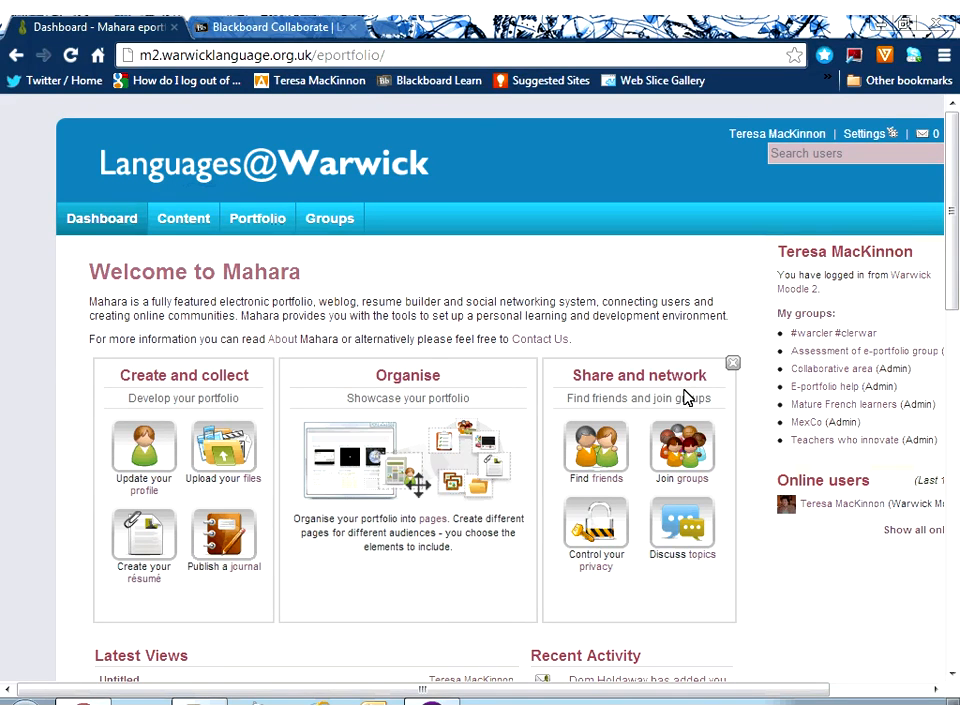
mouse_move(656, 520)
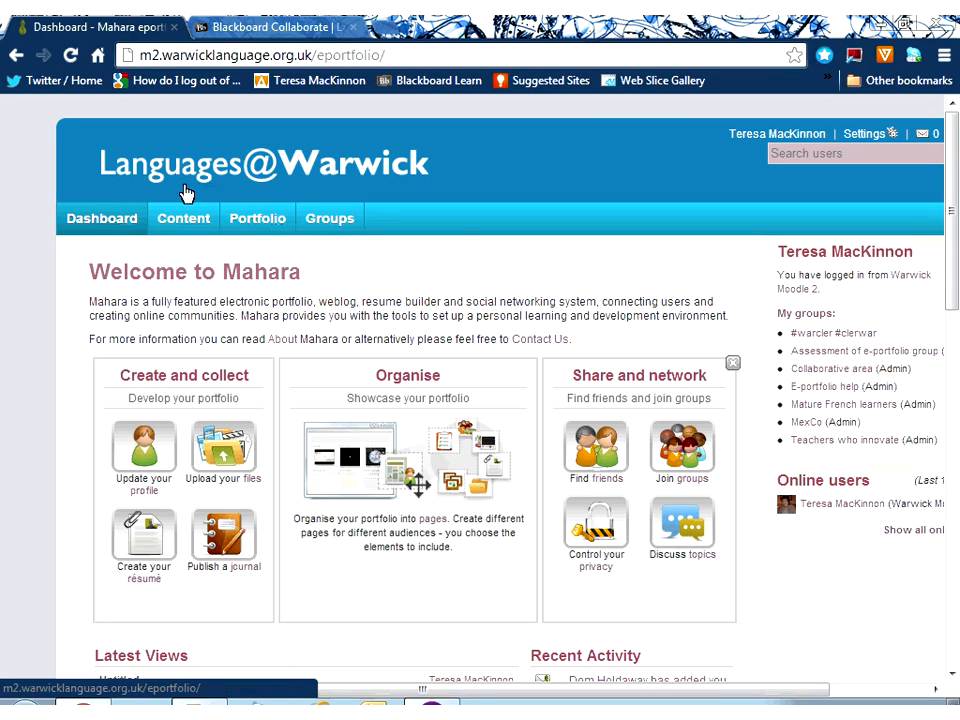
Reveal the Groups navigation options from the dashboard.
left_click(328, 218)
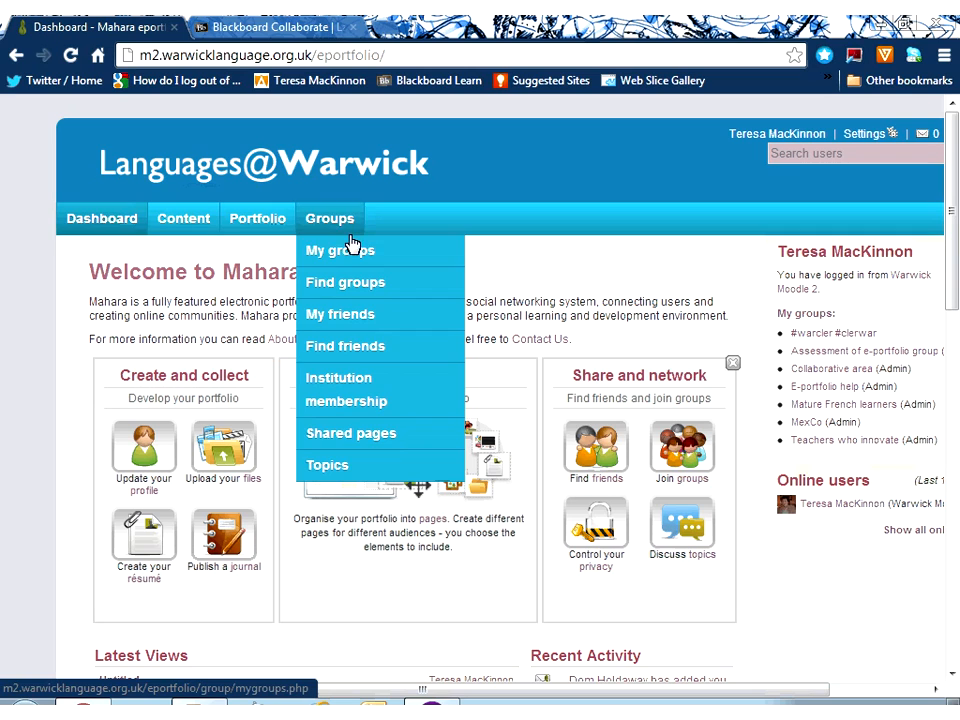
Go to My groups and look down the list of groups you belong to.
left_click(340, 250)
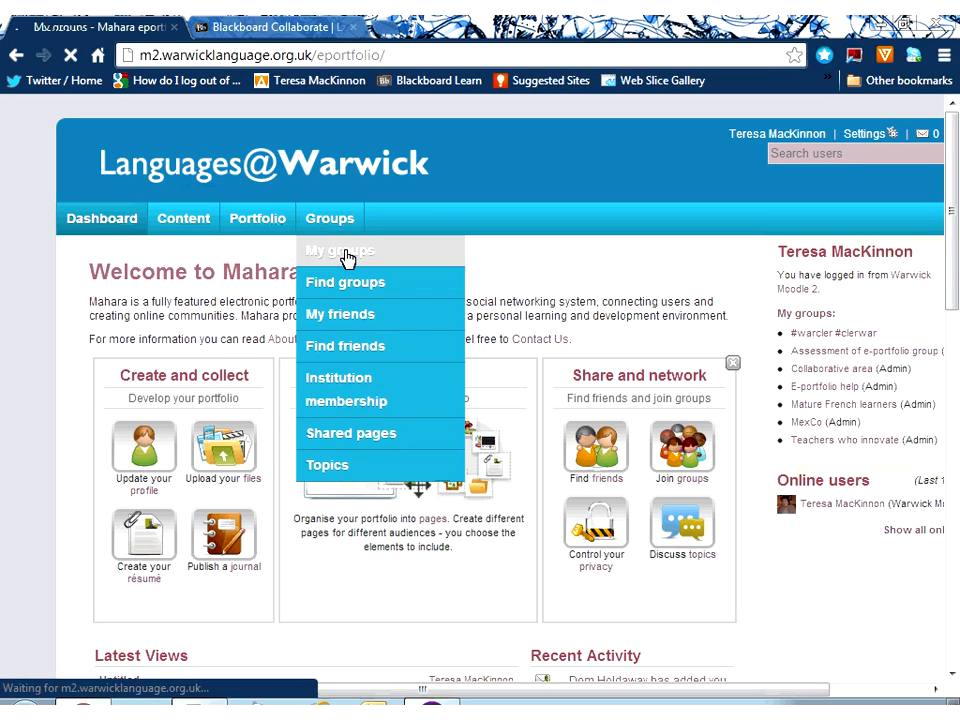
left_click(340, 250)
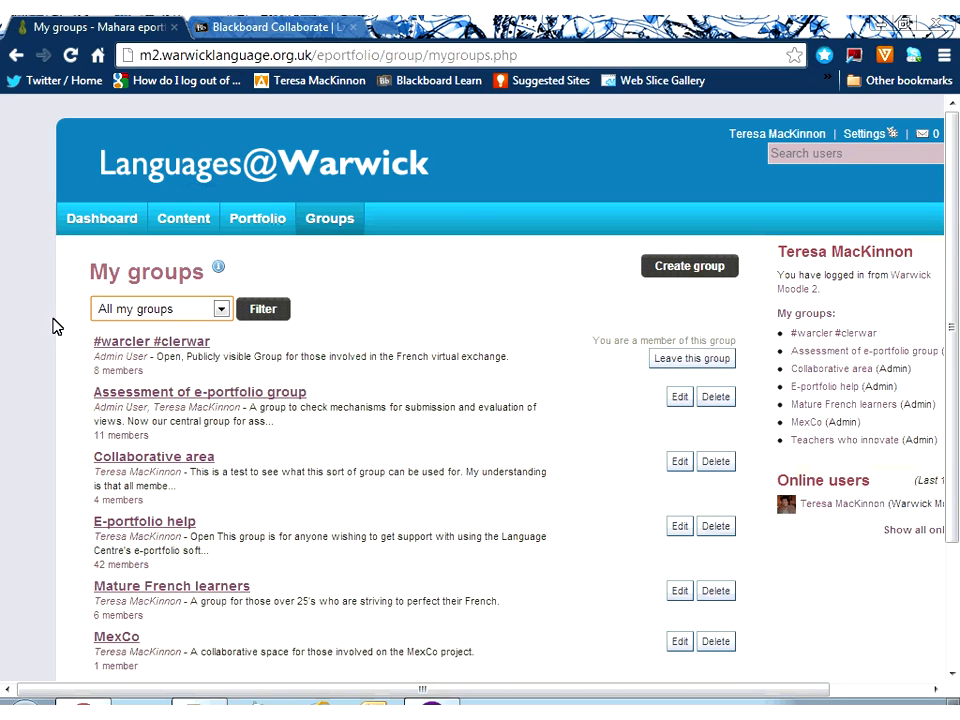
scroll("down", 3)
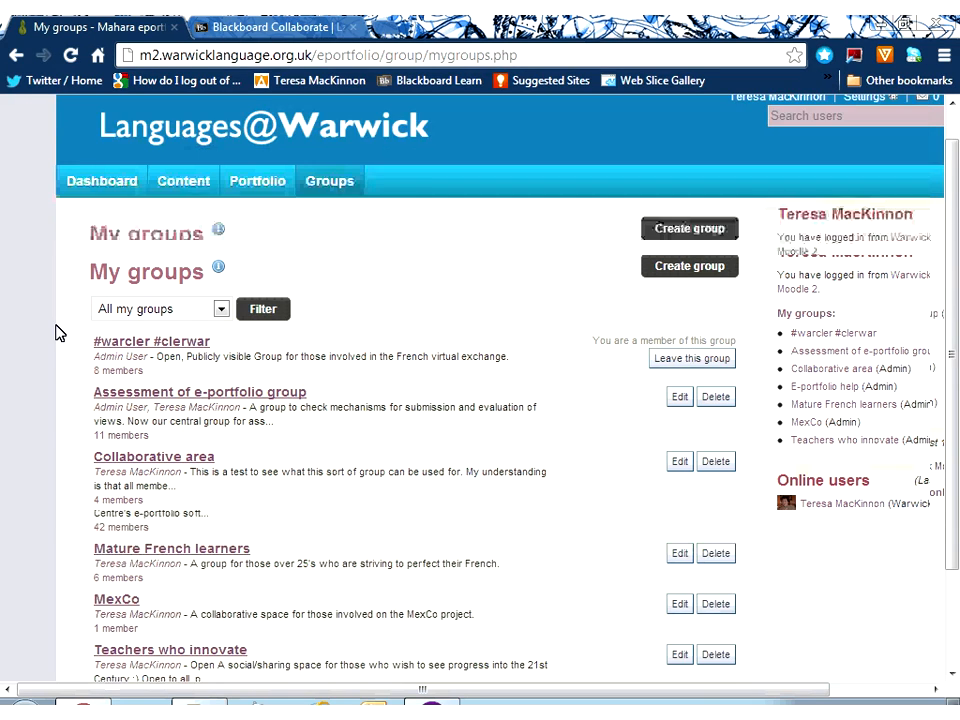
scroll("down", 3)
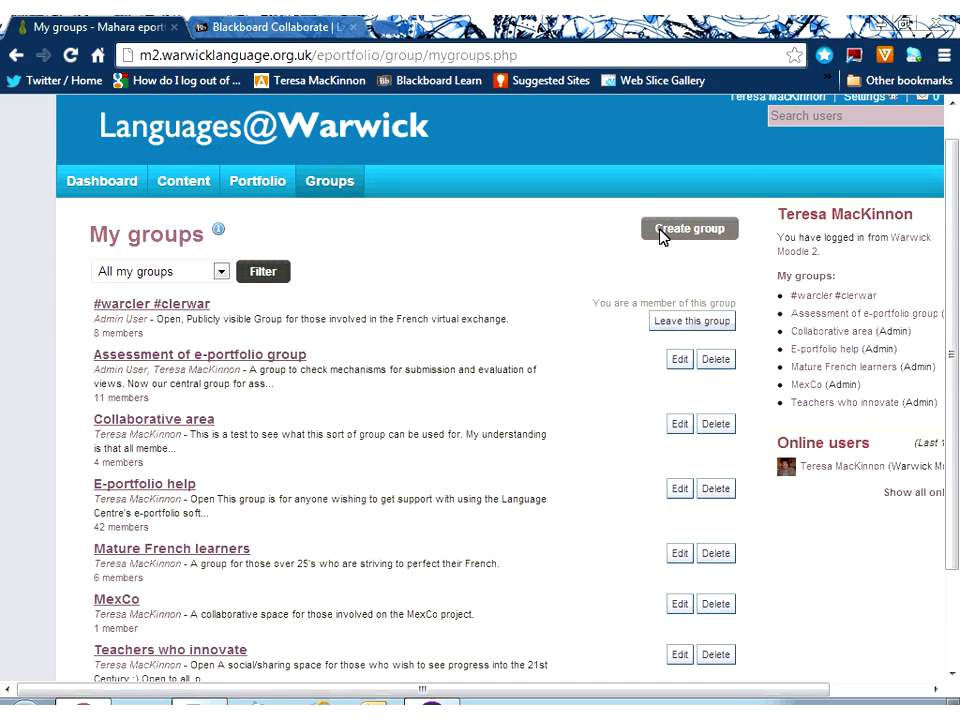
Start a new group and inspect the page-editing and visibility settings, leaving name and description blank.
left_click(688, 228)
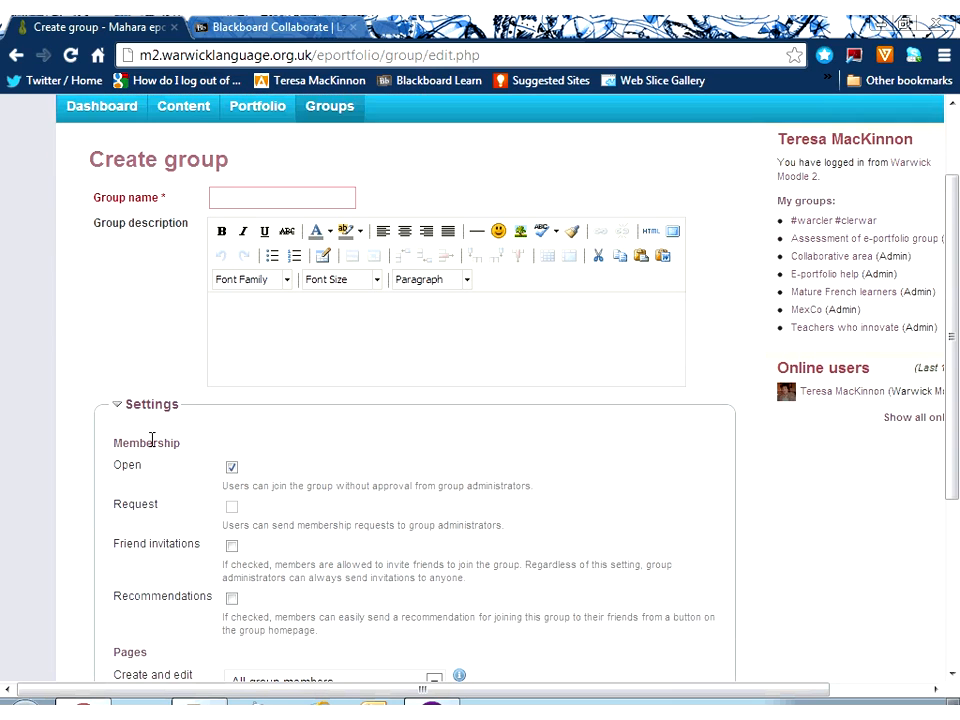
scroll("down", 3)
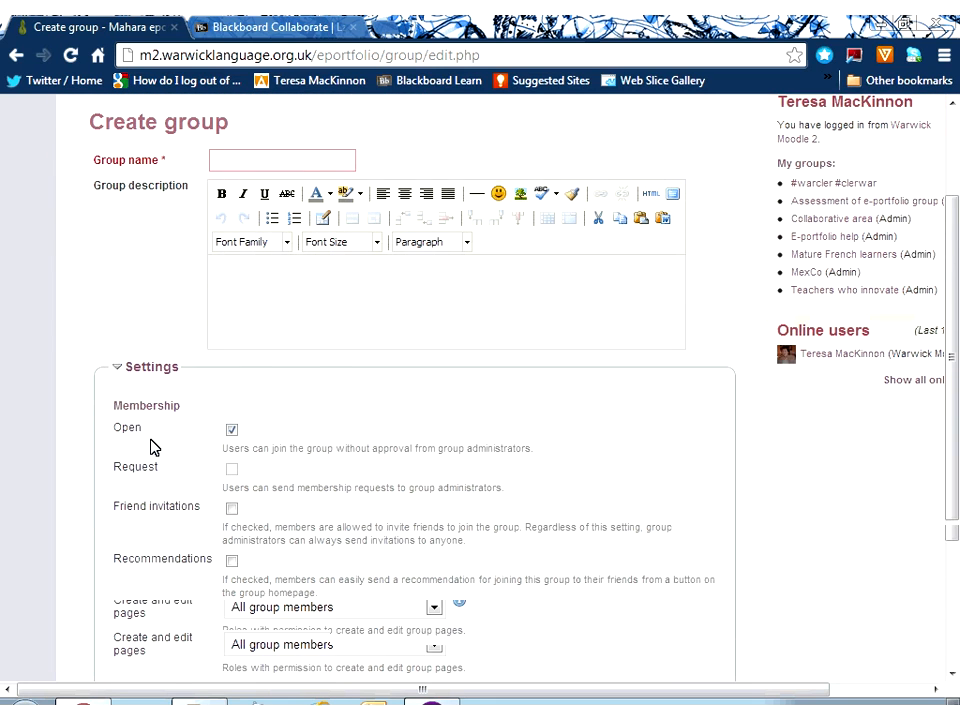
scroll("down", 3)
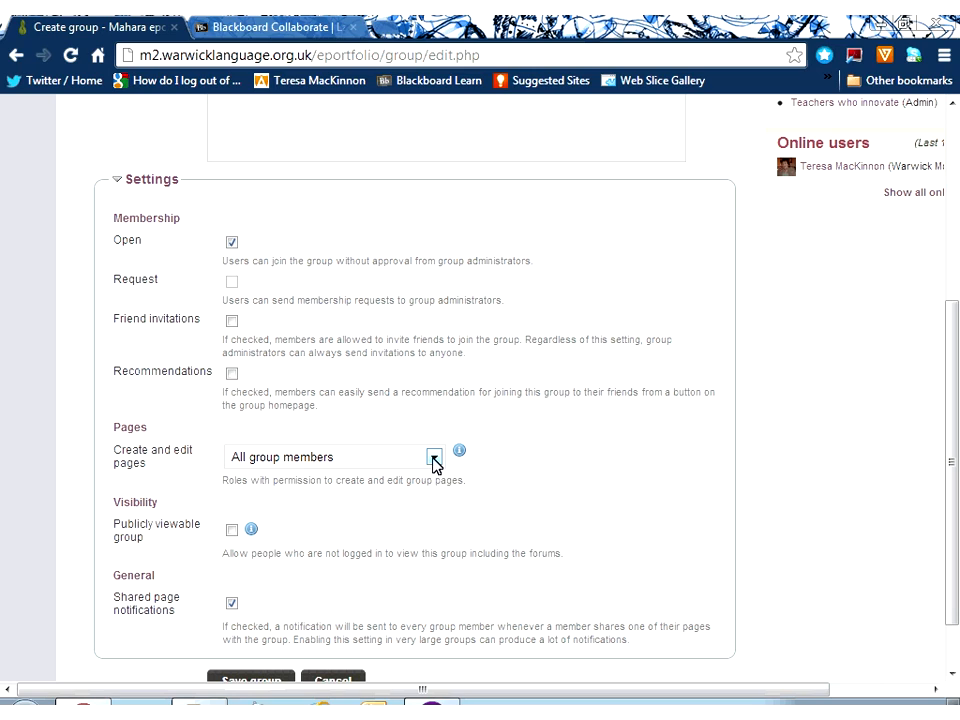
left_click(434, 456)
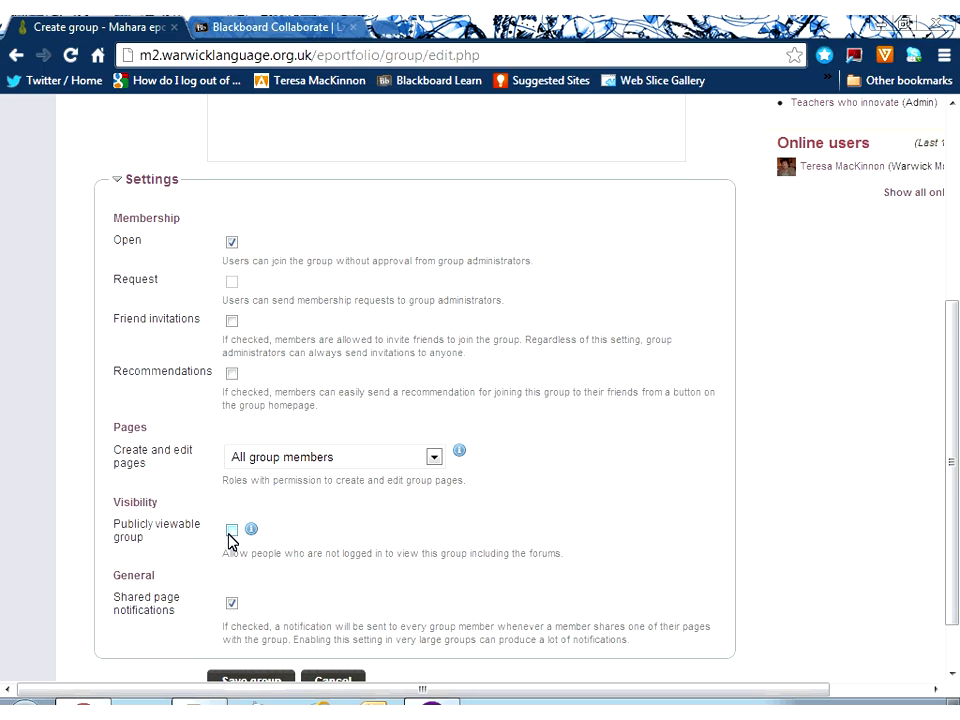
left_click(232, 530)
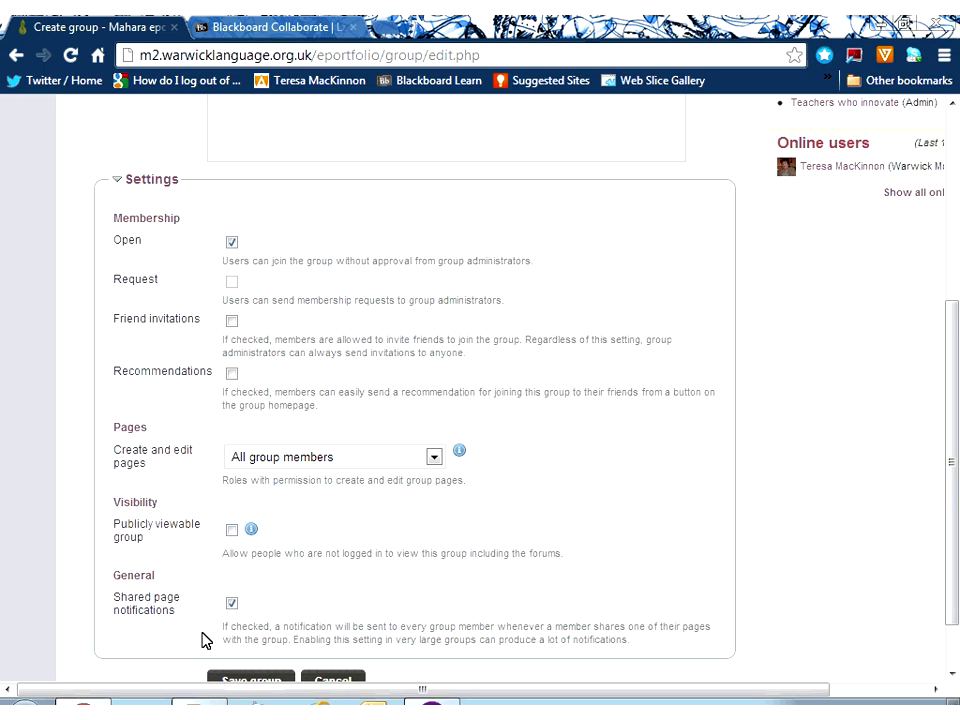
mouse_move(232, 620)
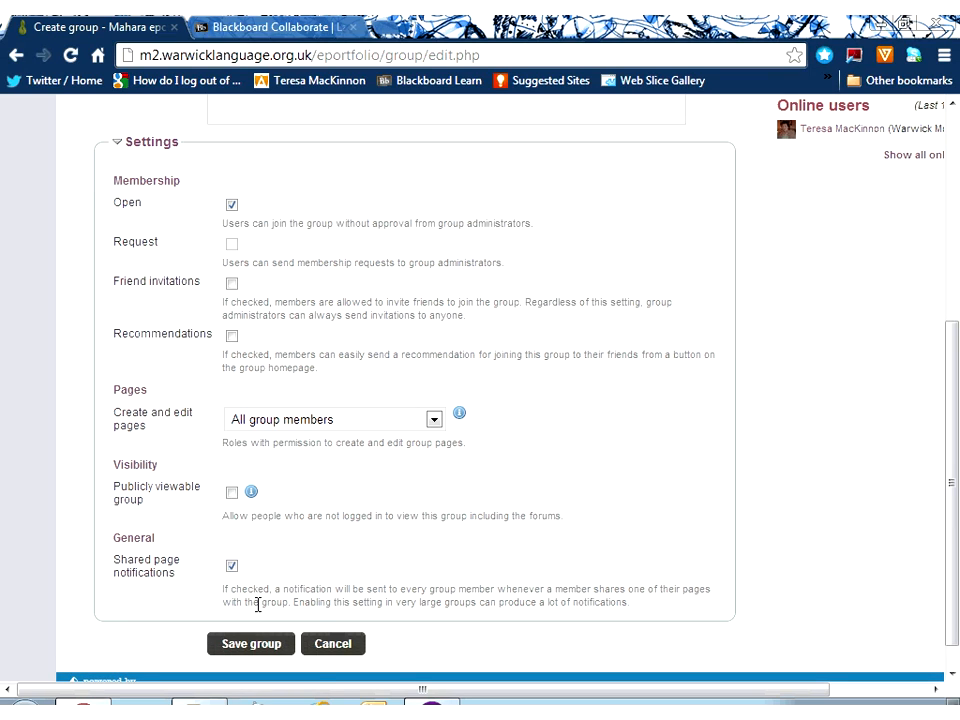
mouse_move(304, 678)
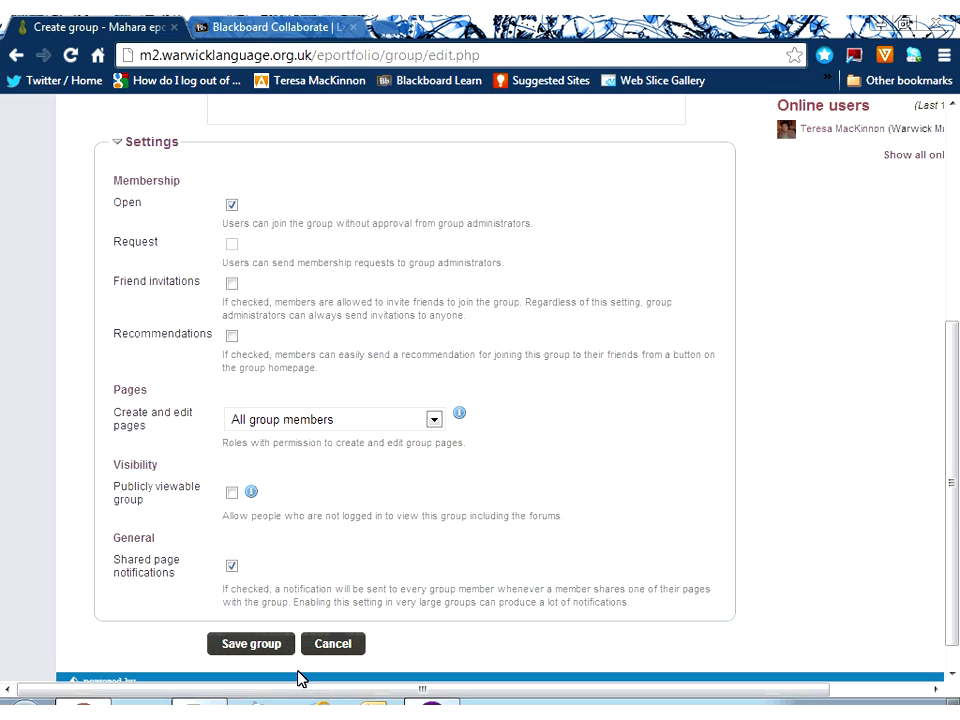
mouse_move(332, 644)
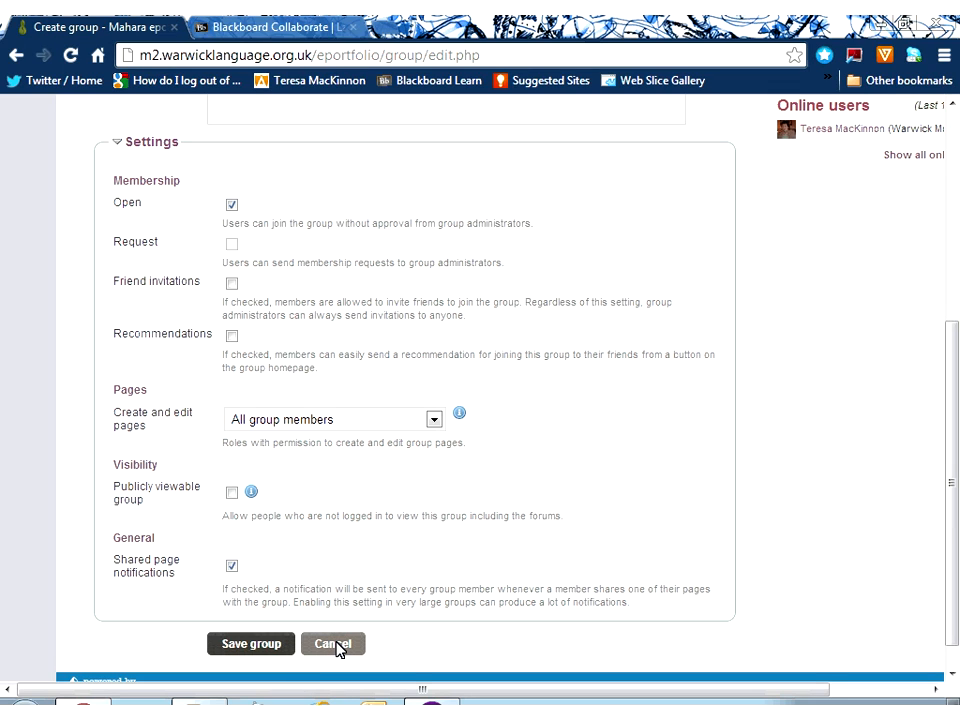
Cancel the new-group form and go to the MexCo group's About page.
left_click(332, 644)
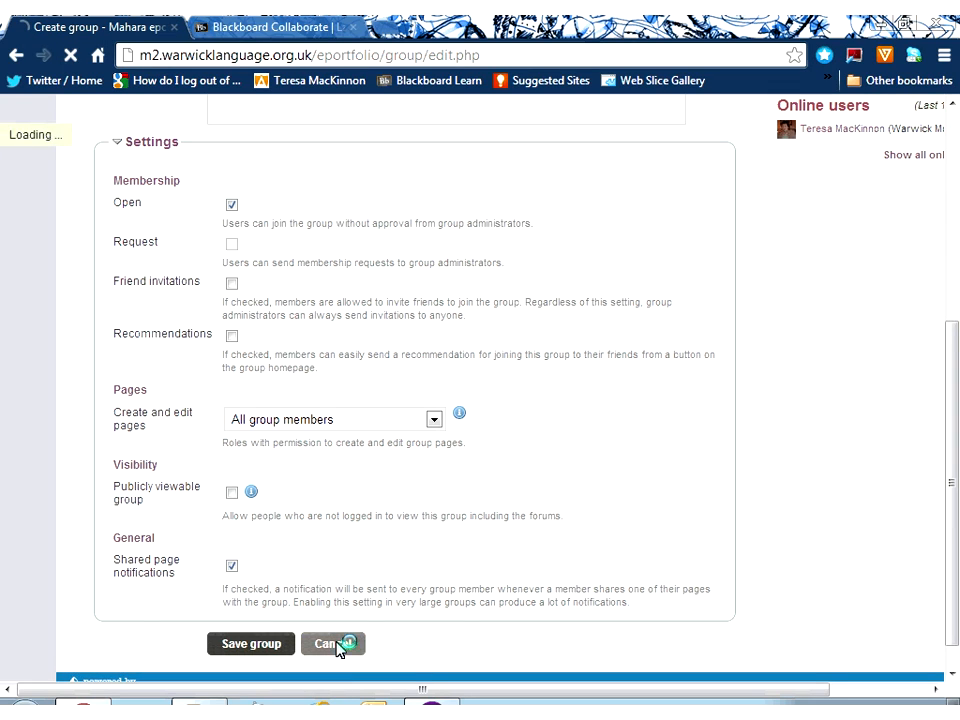
left_click(332, 644)
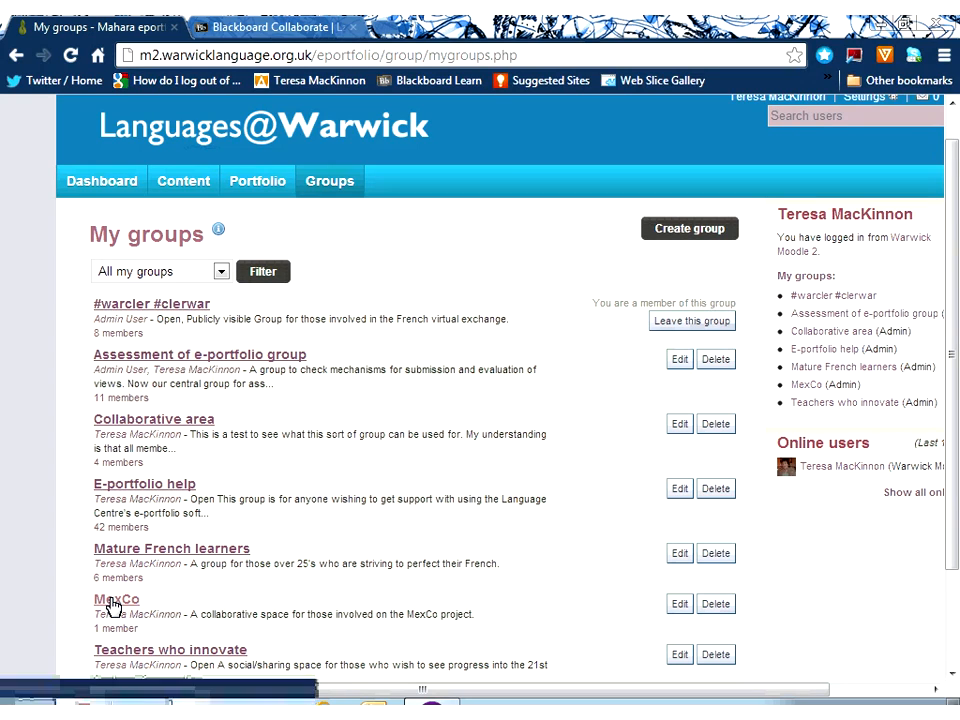
left_click(116, 598)
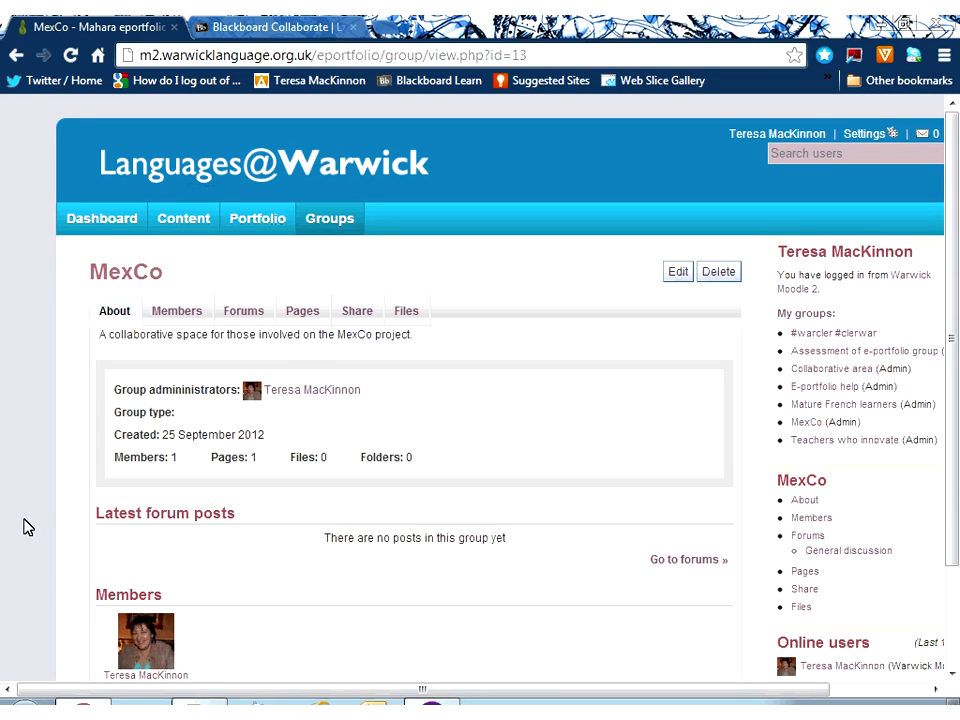
mouse_move(176, 312)
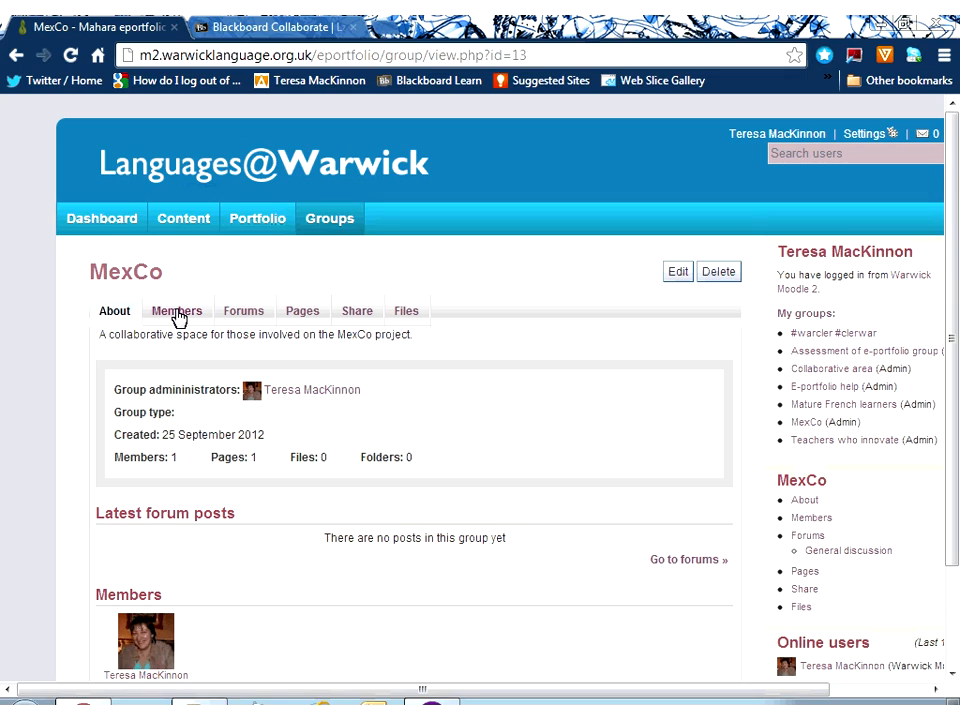
mouse_move(176, 310)
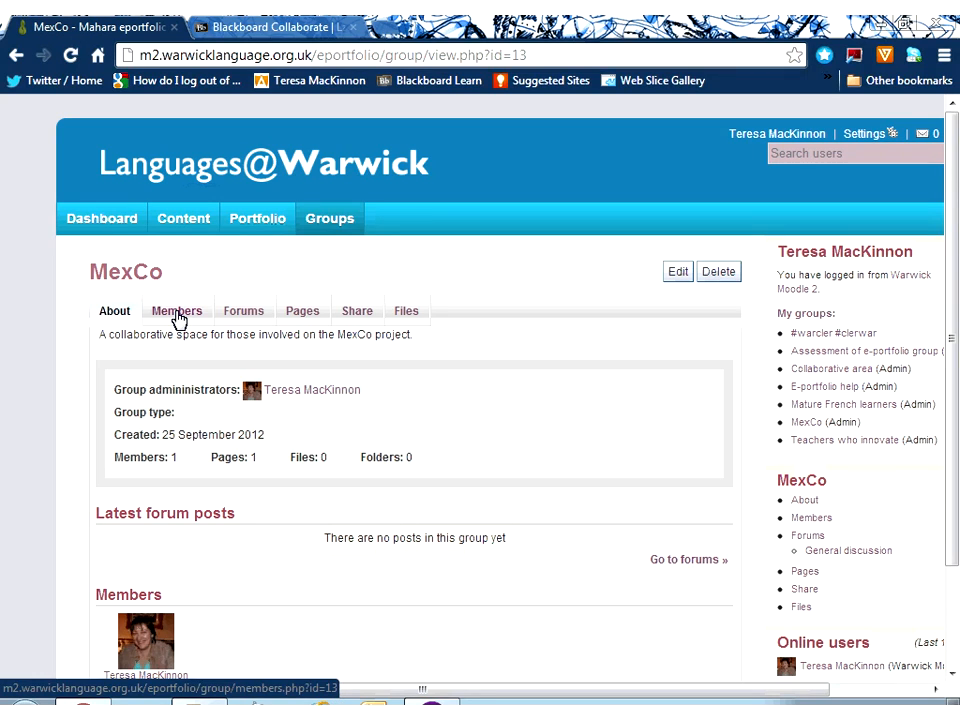
left_click(176, 310)
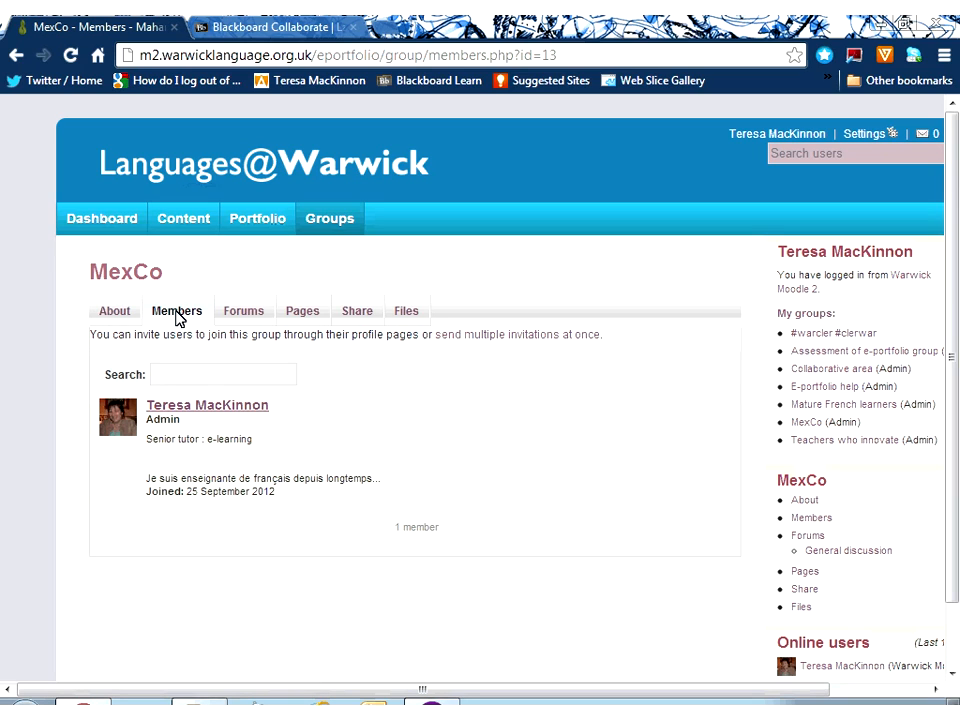
mouse_move(244, 318)
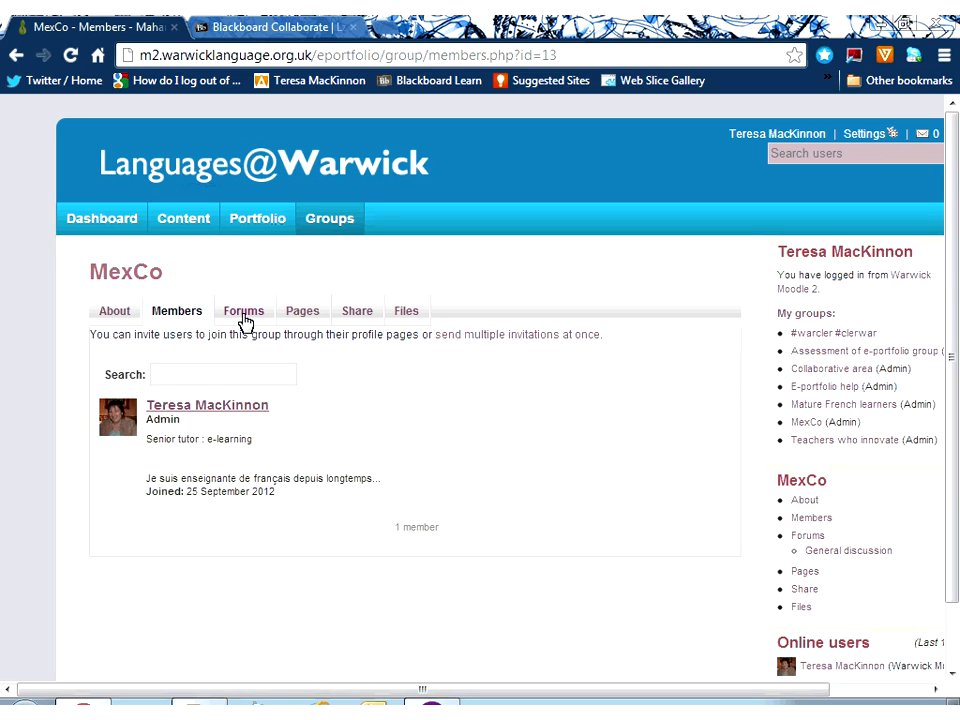
left_click(244, 310)
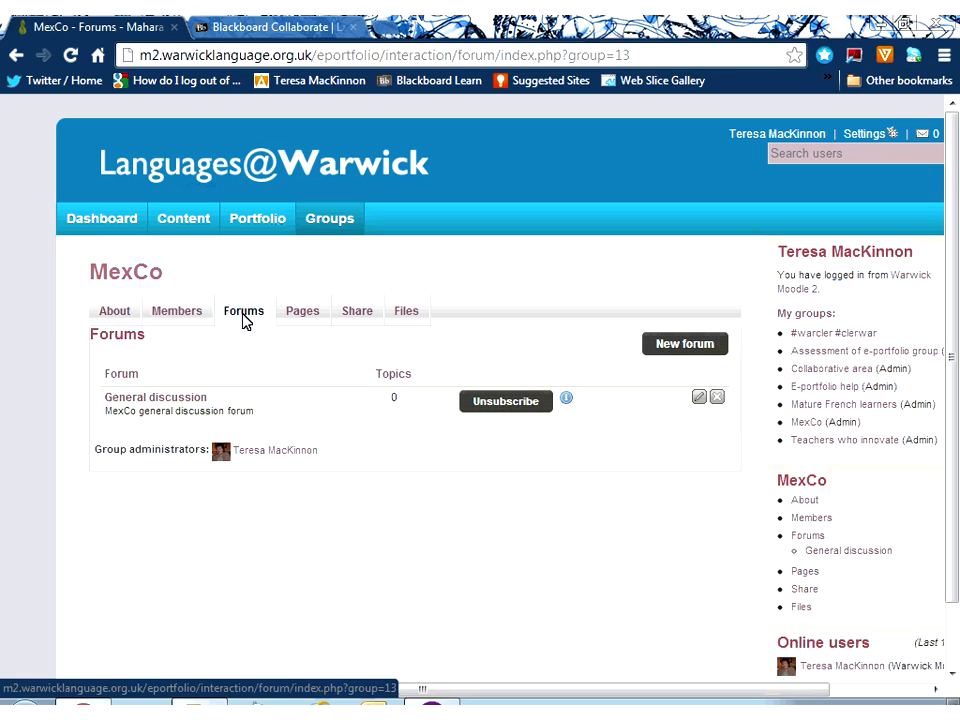
mouse_move(708, 378)
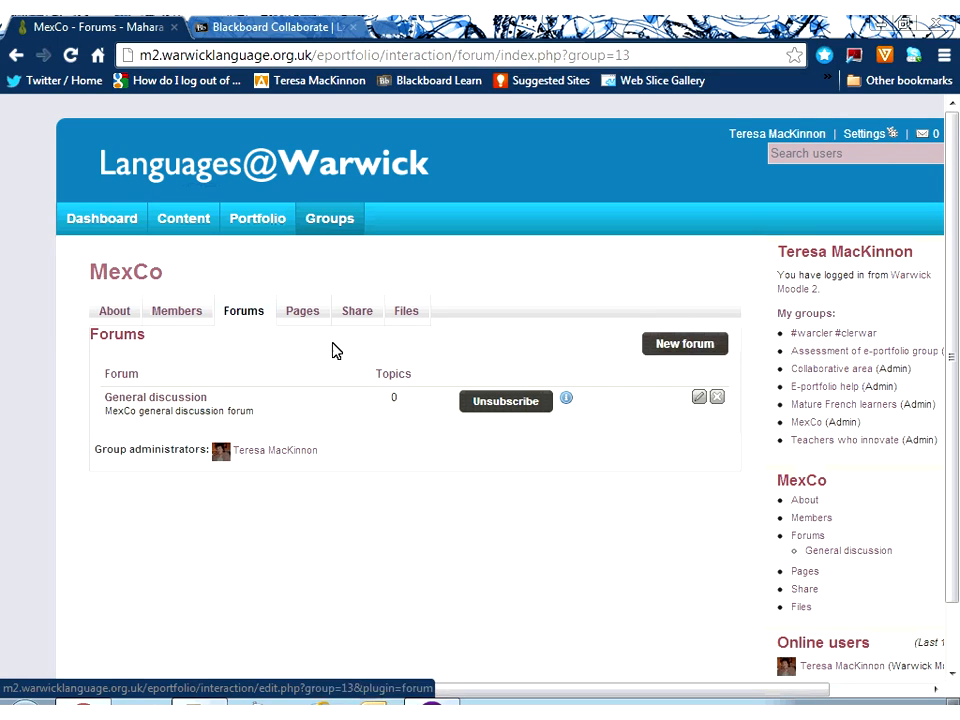
left_click(302, 312)
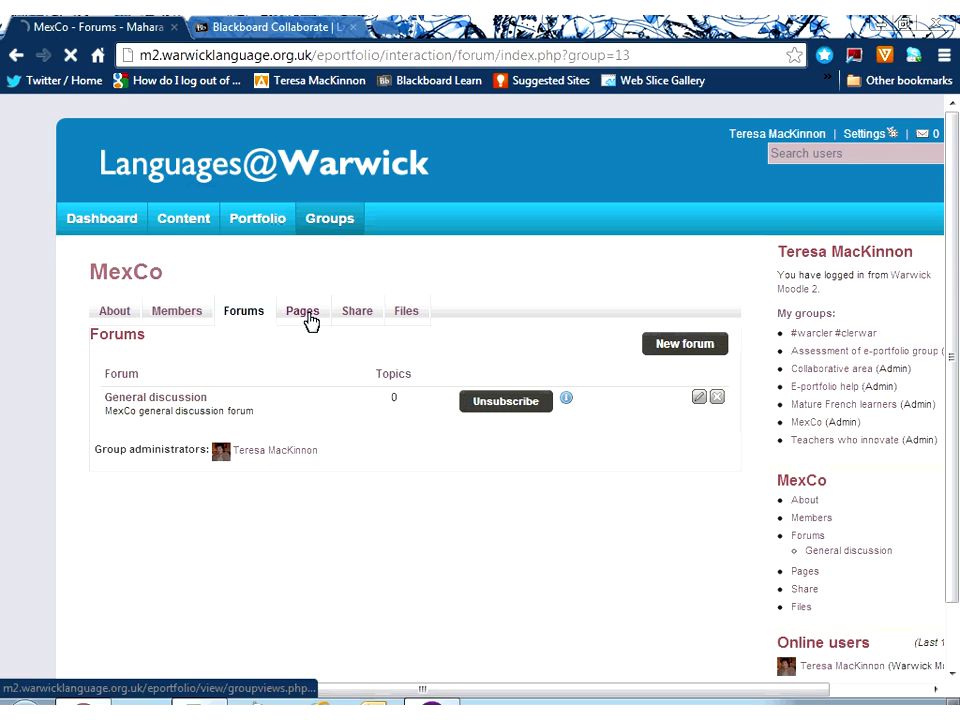
left_click(302, 310)
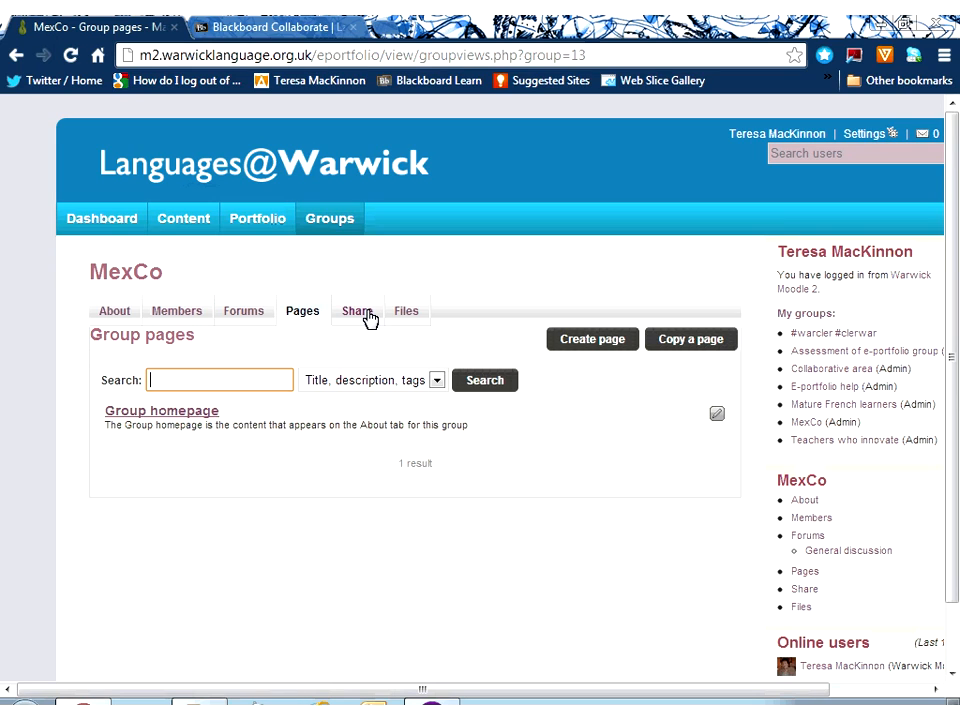
left_click(356, 312)
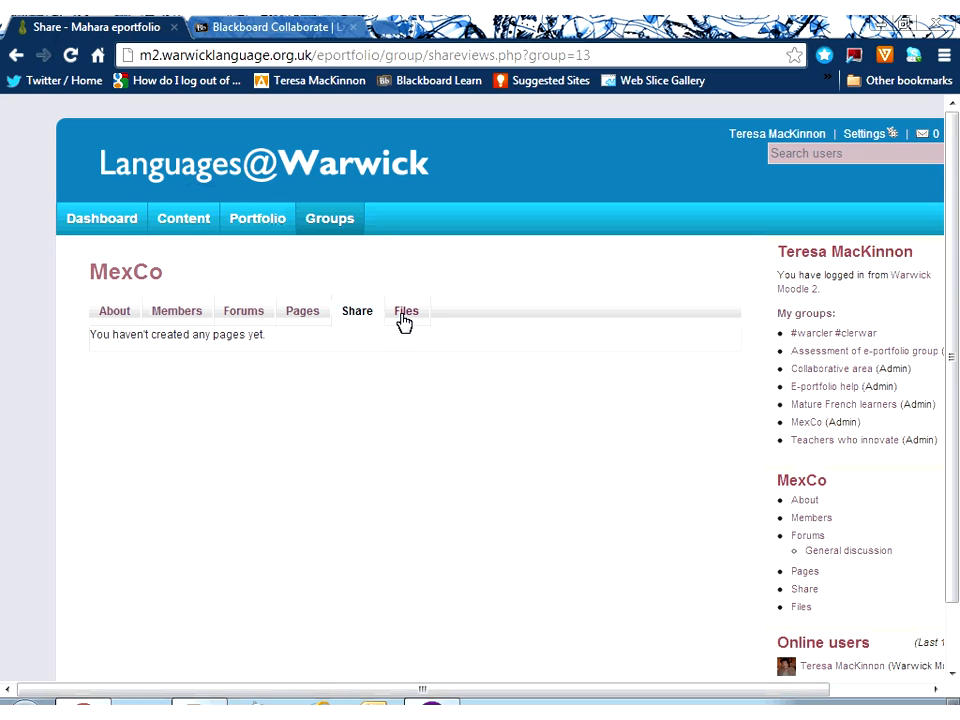
left_click(406, 310)
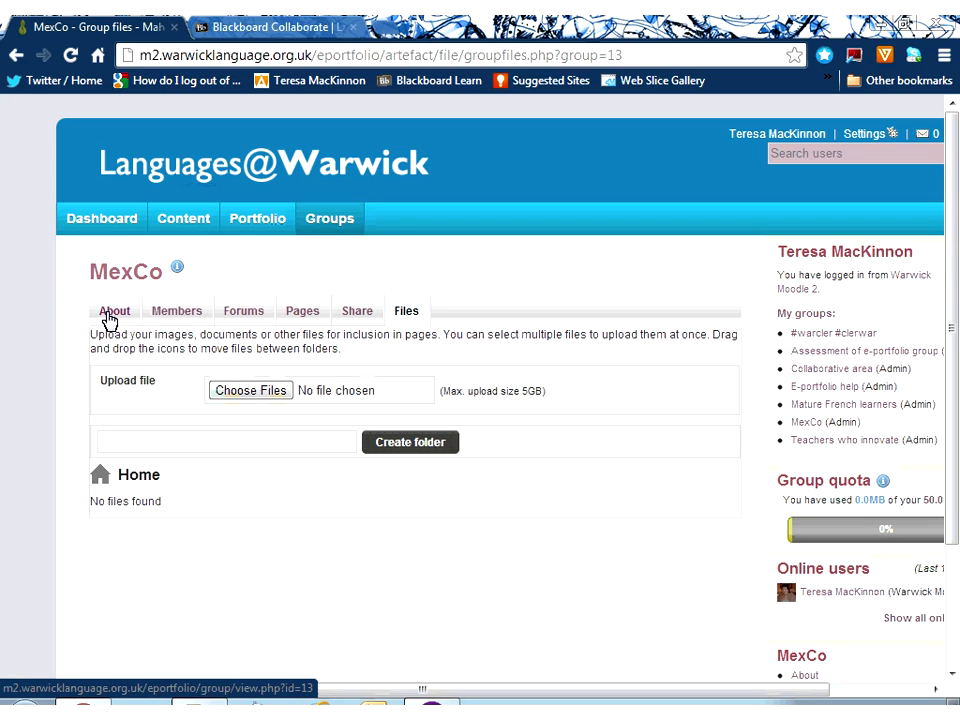
left_click(116, 312)
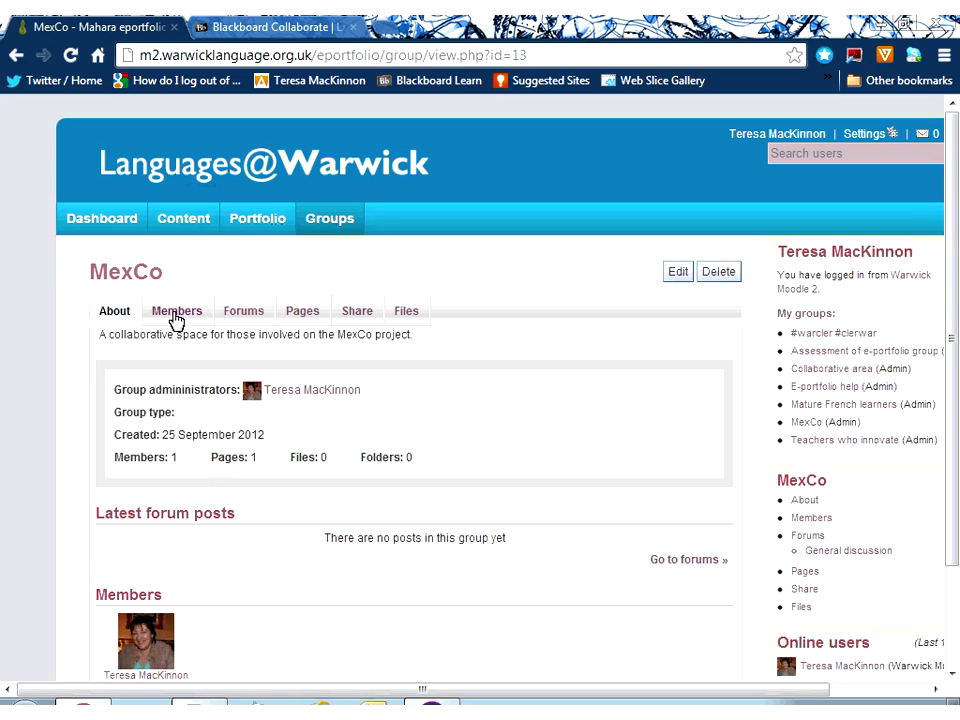
View the MexCo group's Members list with its single administrator.
left_click(176, 312)
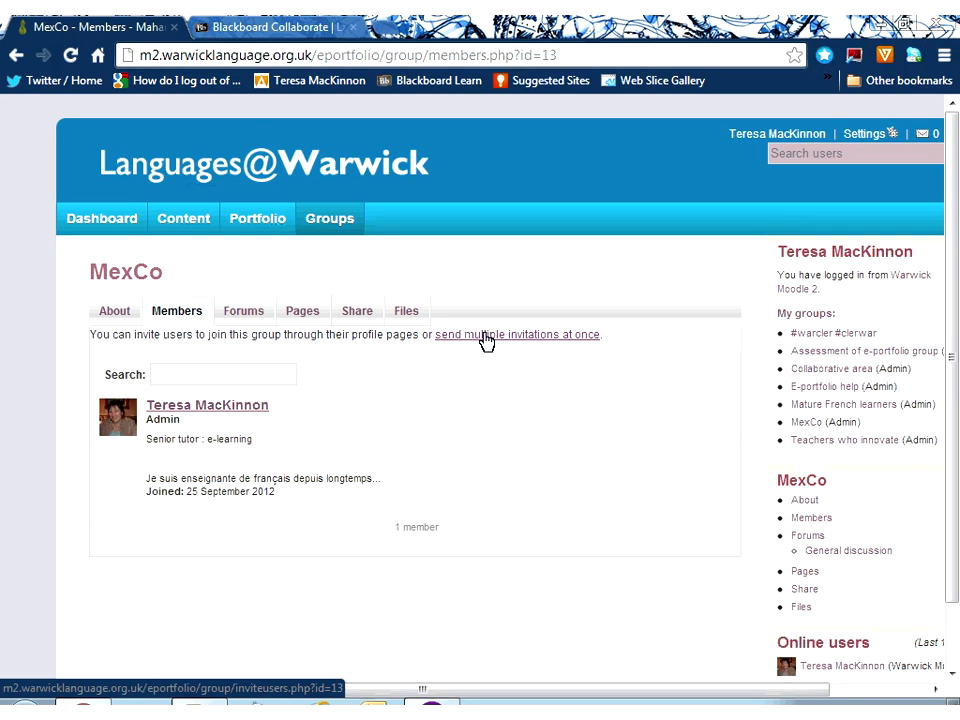
On MexCo's multiple-invitation page, search 'maga' and pick the one matching potential member.
left_click(516, 334)
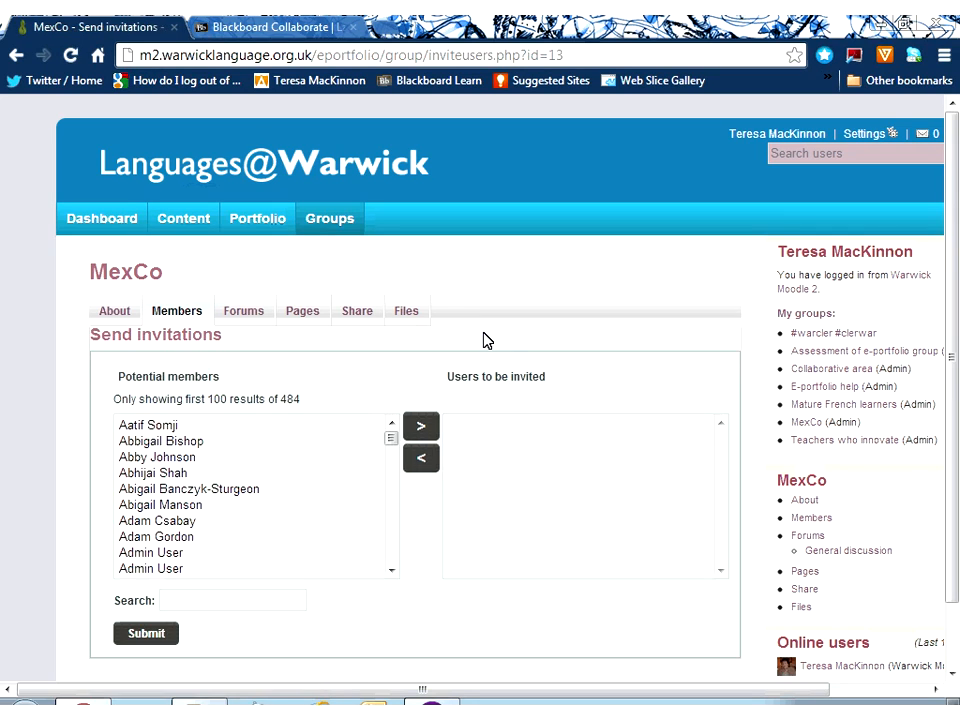
mouse_move(254, 472)
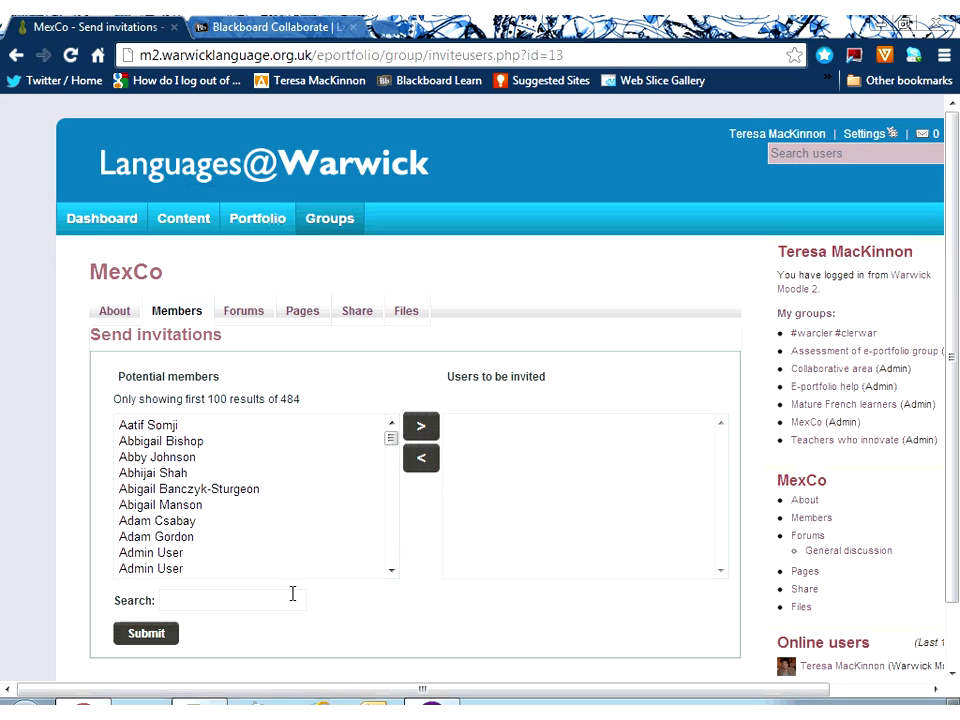
left_click(232, 600)
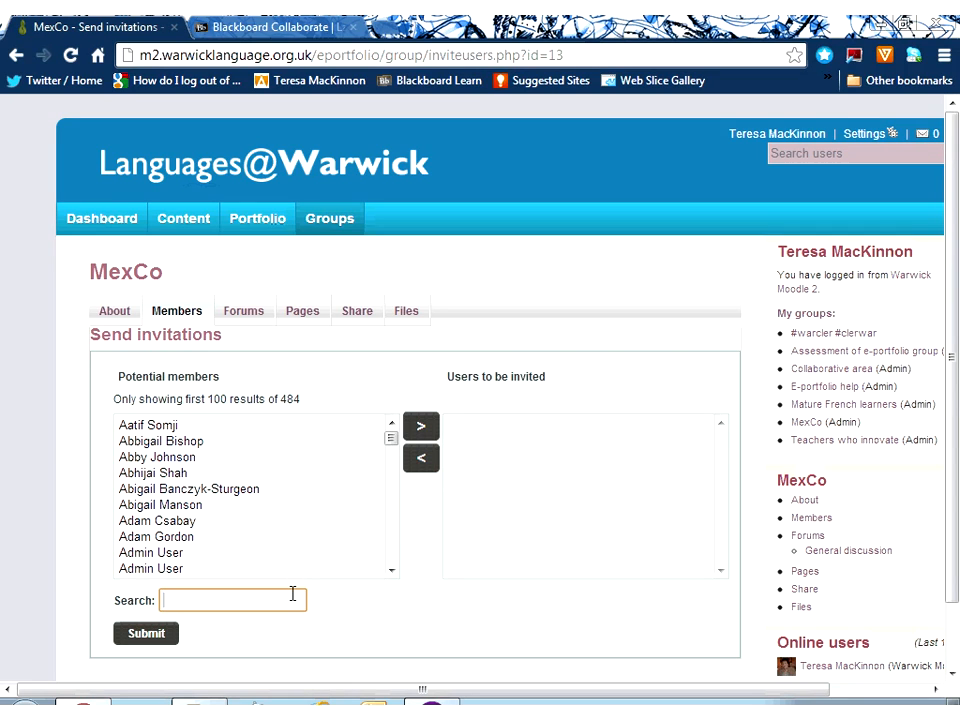
type("magali")
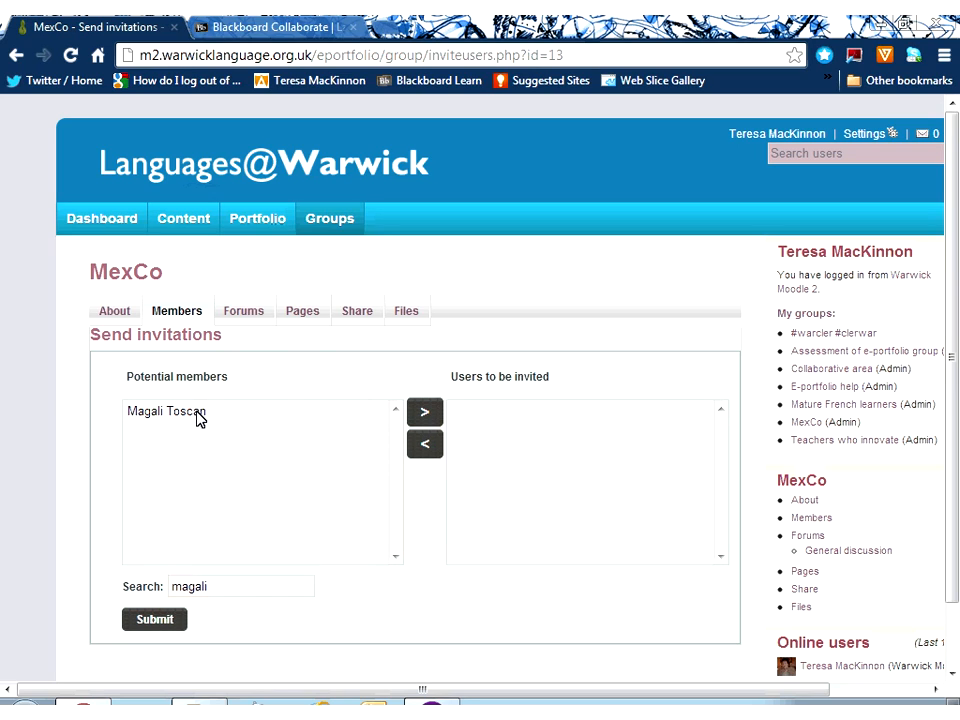
left_click(180, 410)
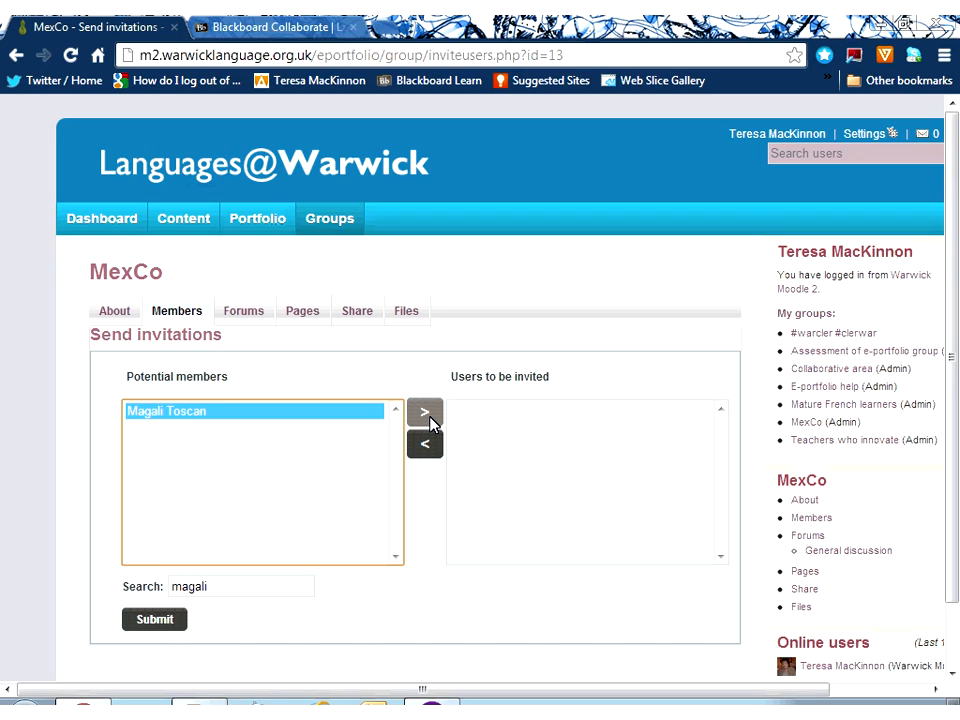
mouse_move(100, 218)
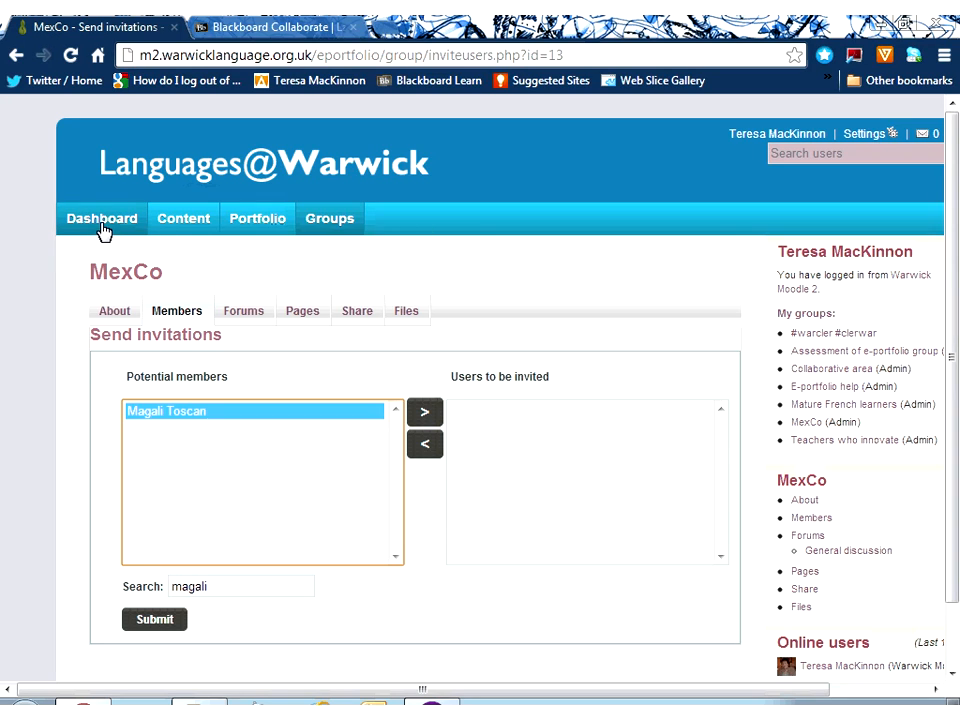
mouse_move(100, 218)
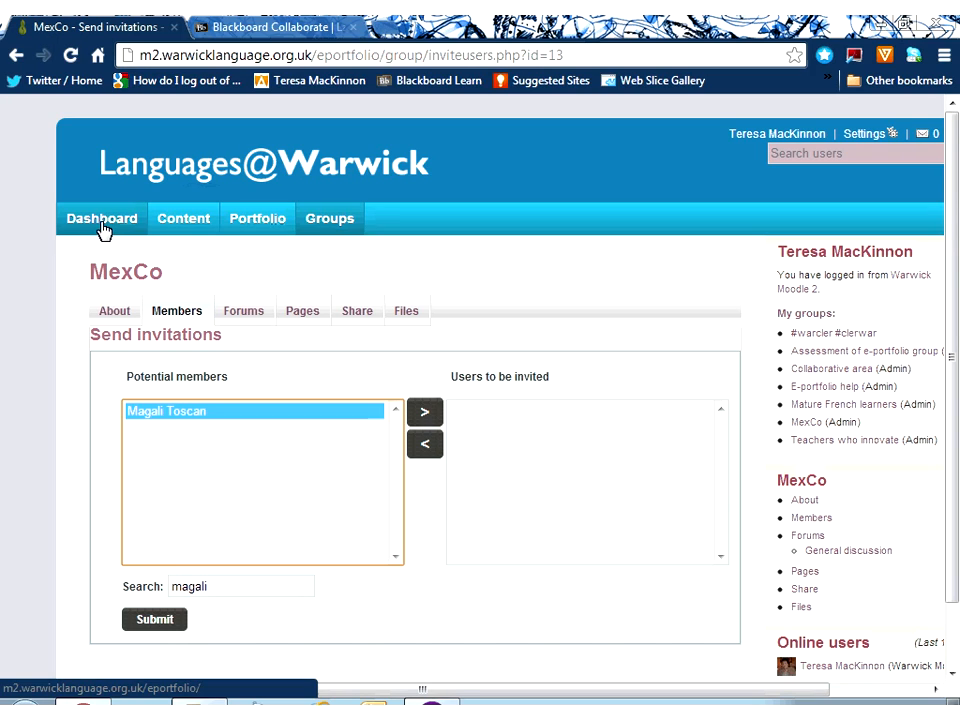
left_click(328, 218)
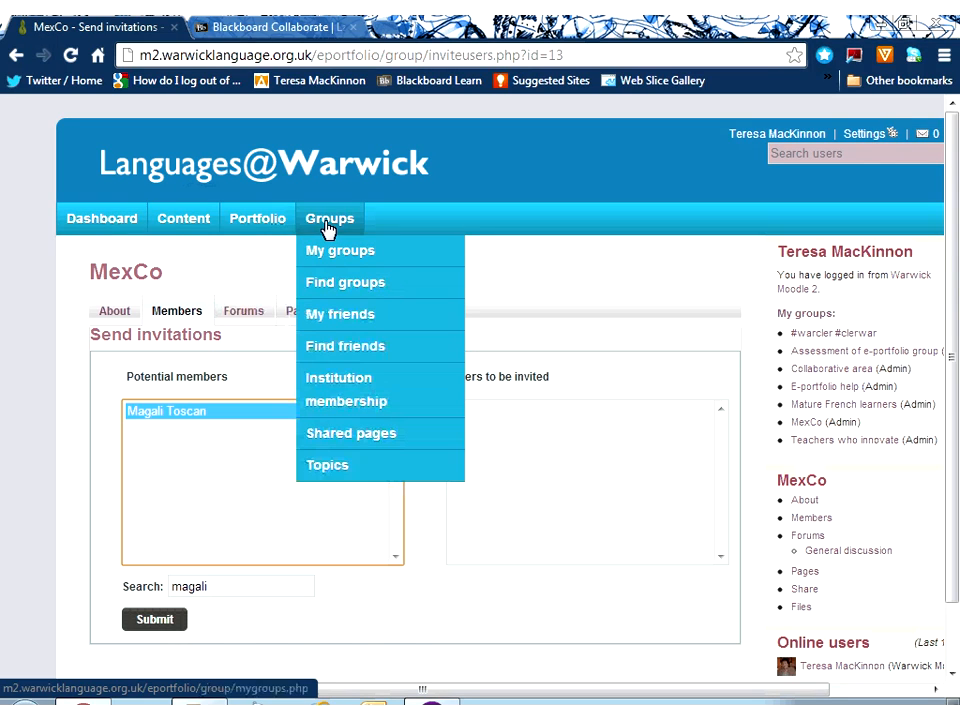